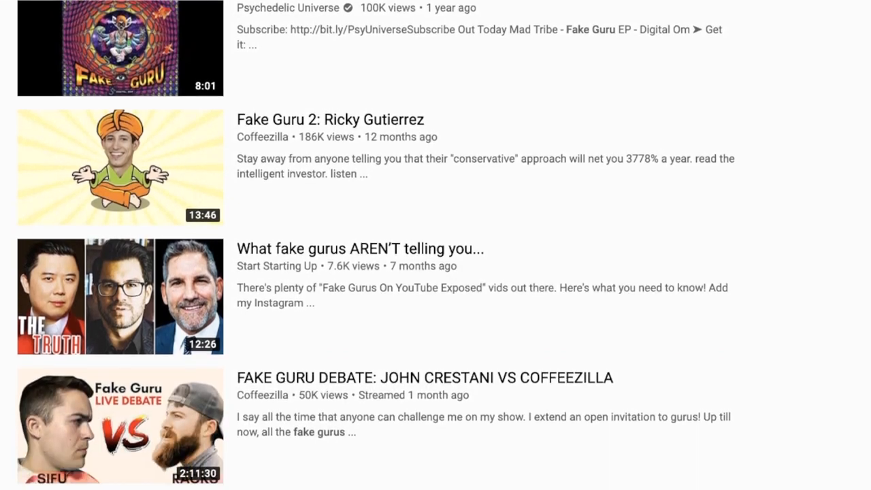
- Query Google whether odiproductions is legit, then reword it as 'is odiproductions a scam/fraud'
scroll("down", 3)
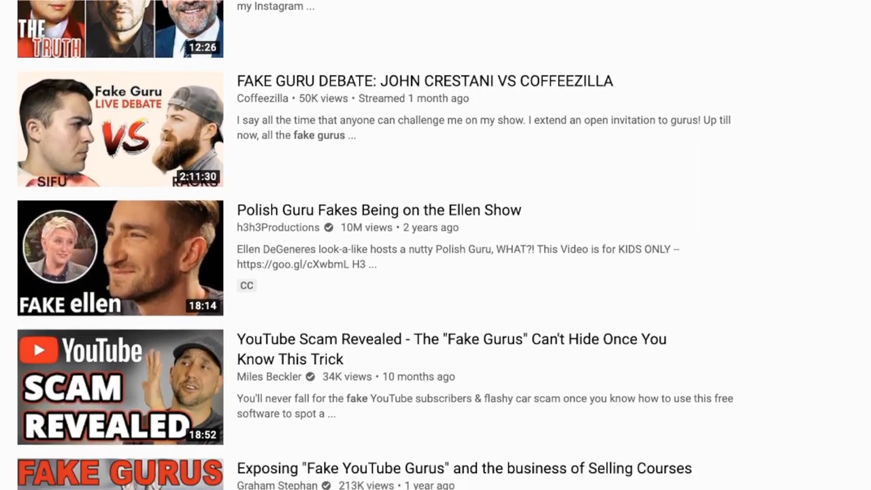
scroll("down", 3)
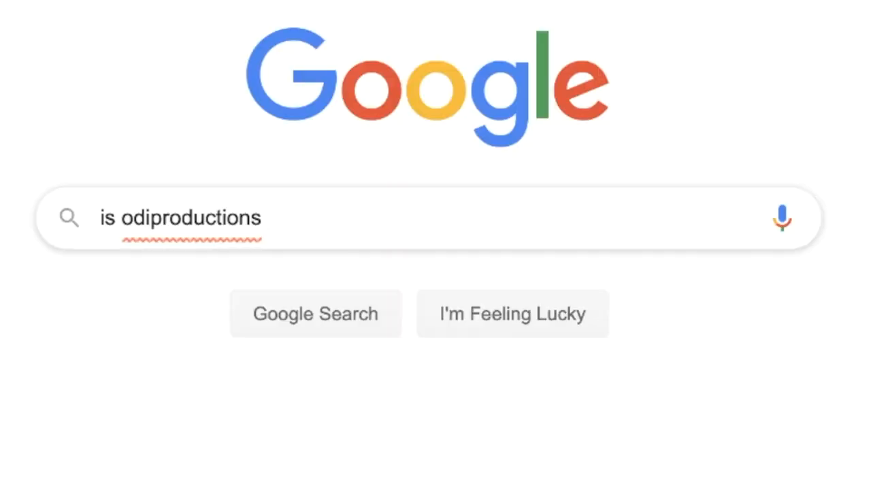
type("legit")
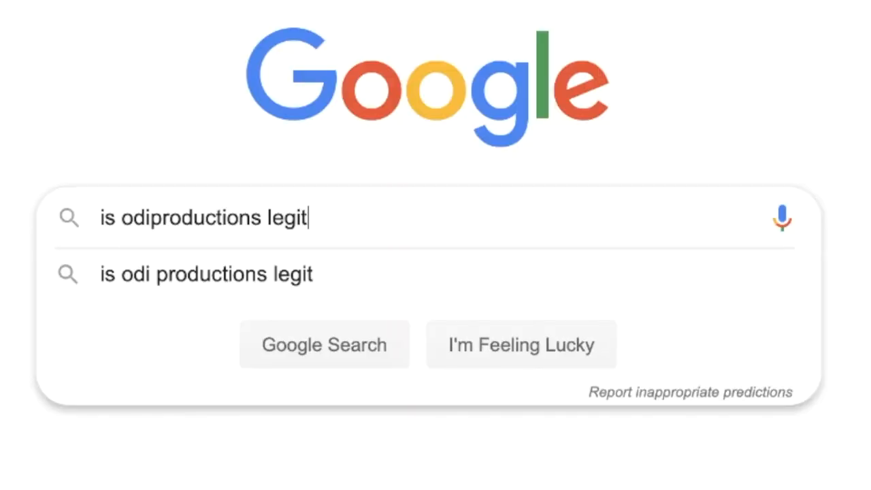
type("a sca")
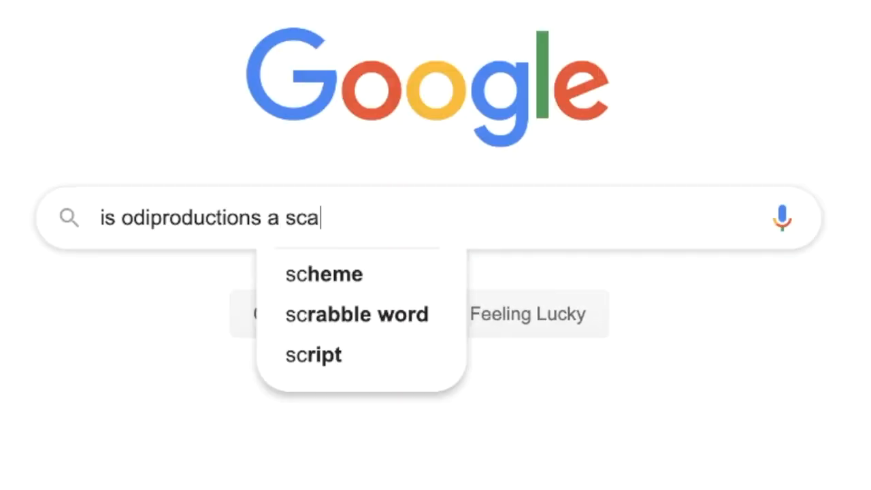
type("fraud")
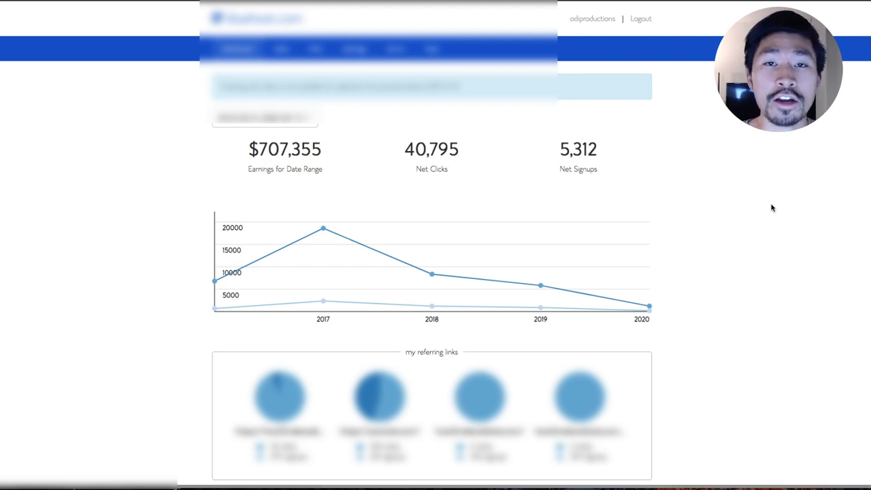
mouse_move(765, 215)
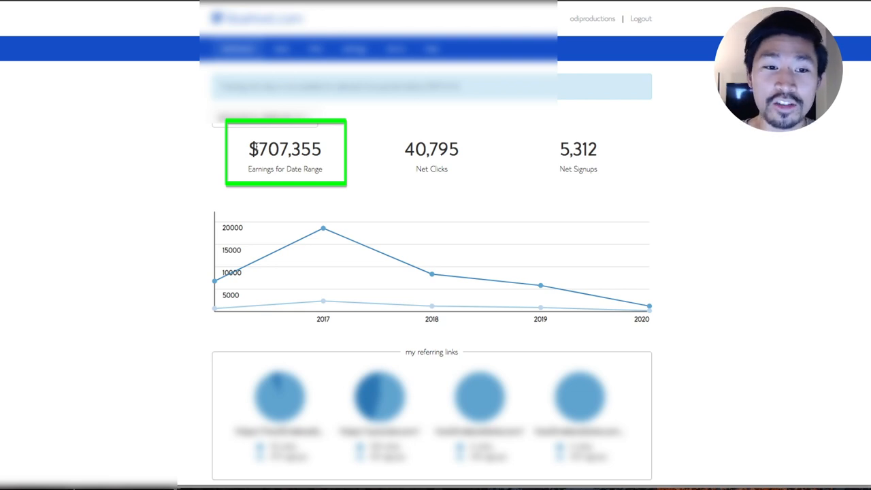
- Start the earnings date range in early January 2017 via the calendar picker
left_click(264, 117)
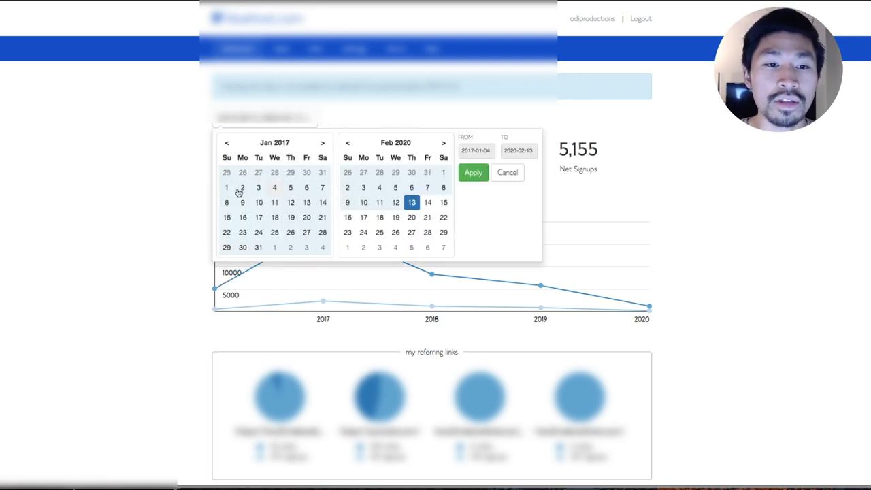
left_click(473, 172)
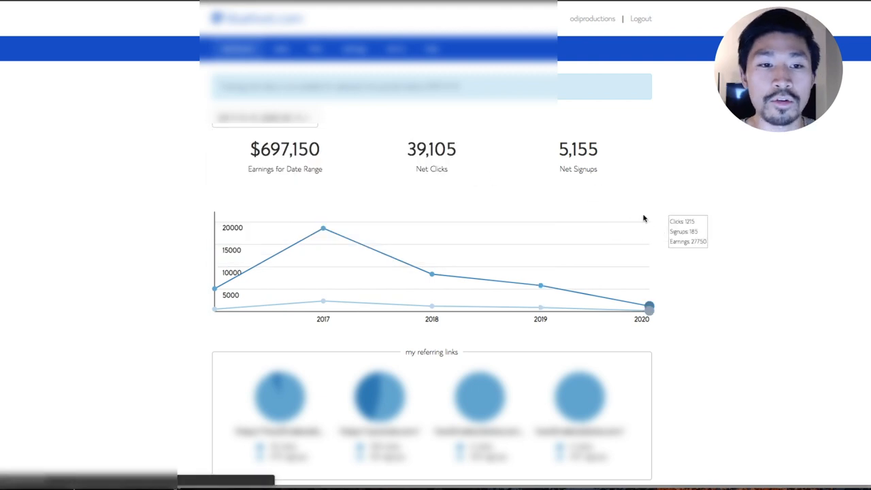
mouse_move(327, 134)
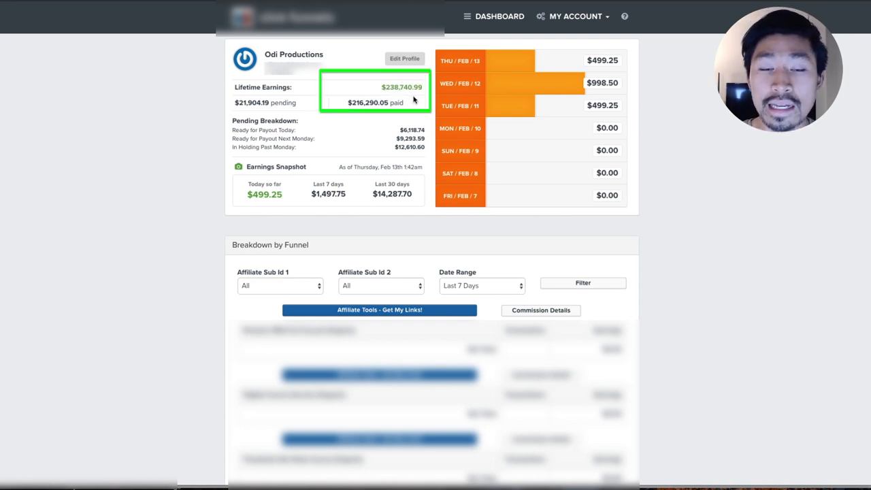
mouse_move(656, 54)
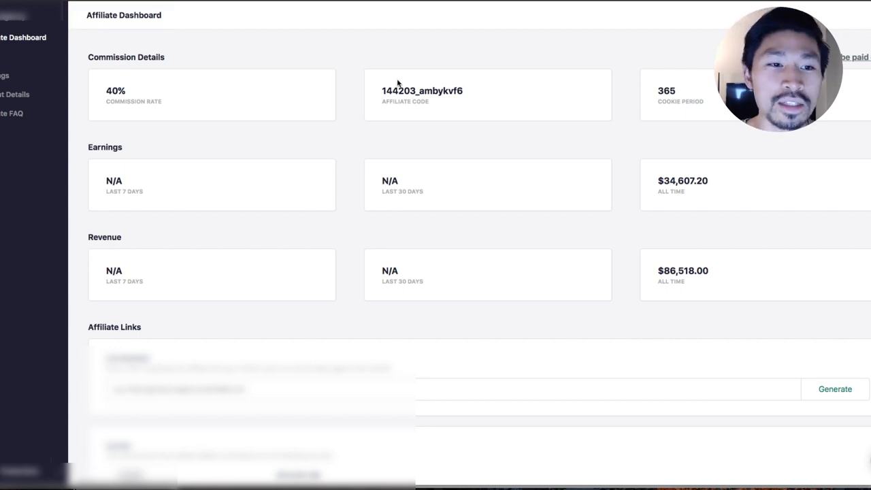
mouse_move(665, 191)
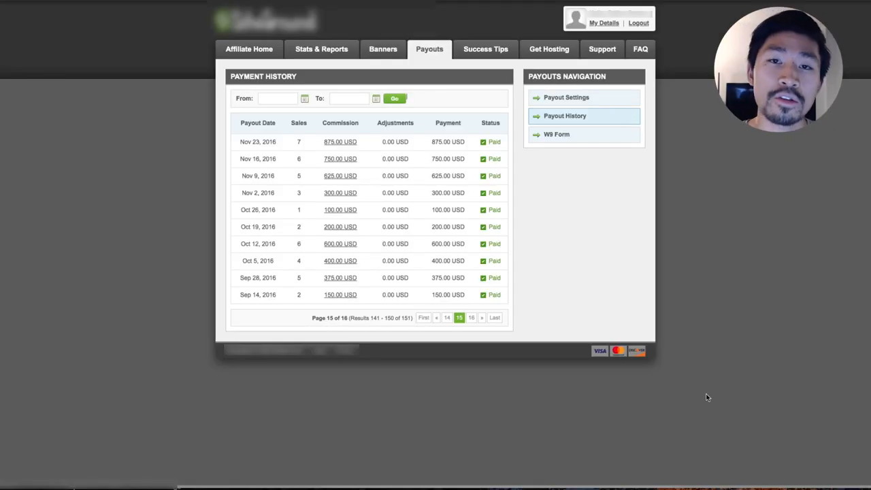
mouse_move(748, 354)
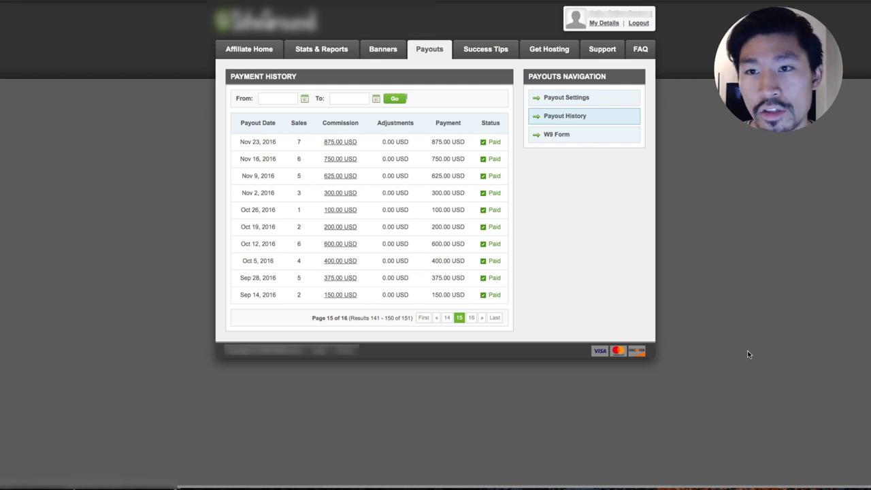
mouse_move(338, 186)
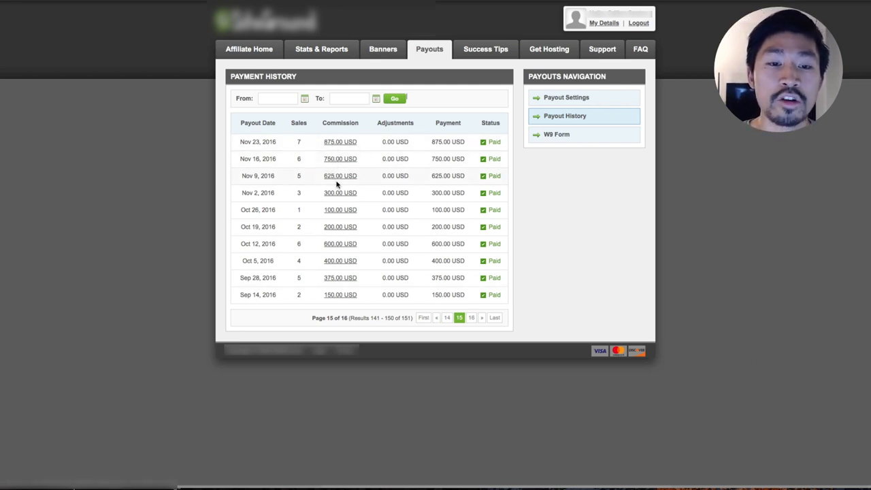
mouse_move(341, 286)
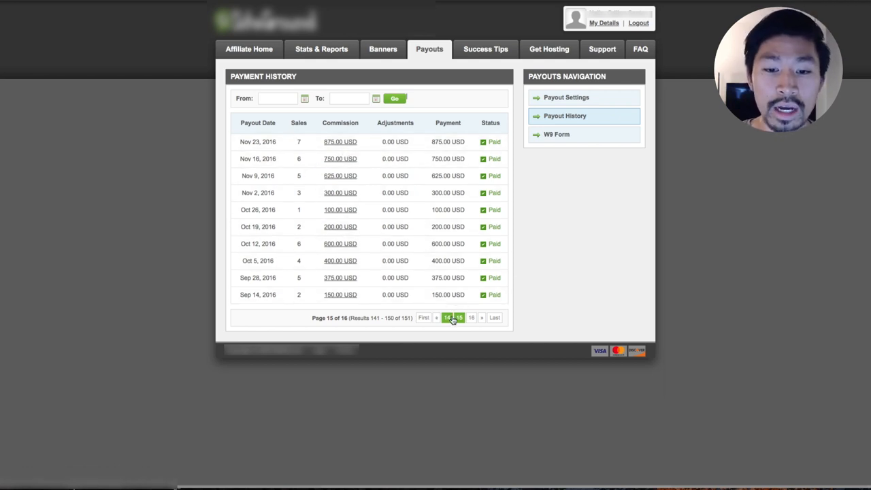
- Page back to an earlier page of the SiteGround payout history
left_click(460, 319)
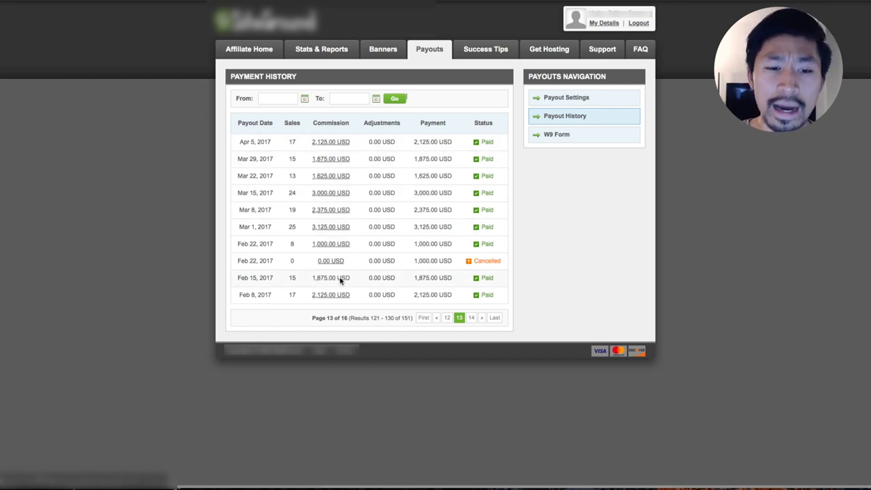
mouse_move(332, 210)
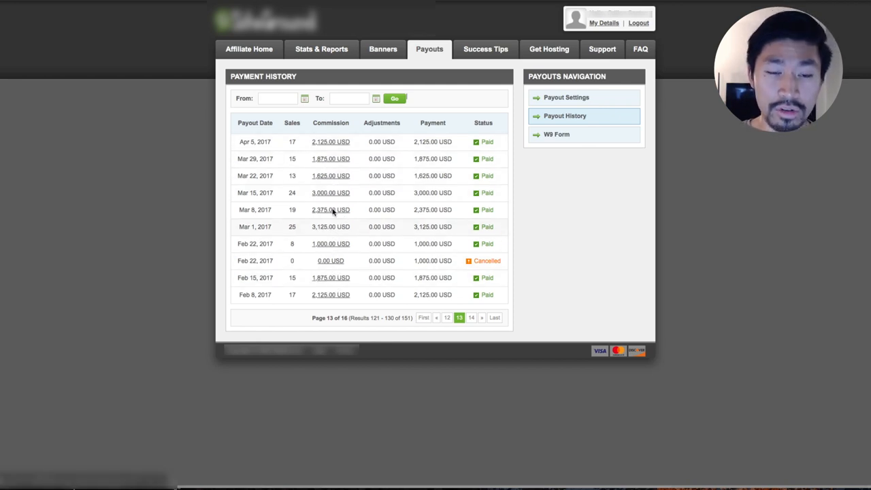
mouse_move(333, 151)
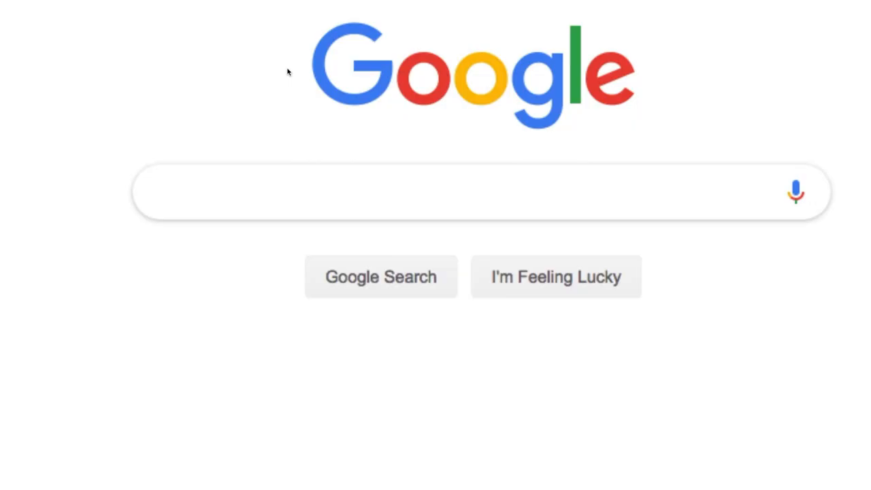
- Search Google for 'nike affiliate program' using the suggested query
type("nike aff")
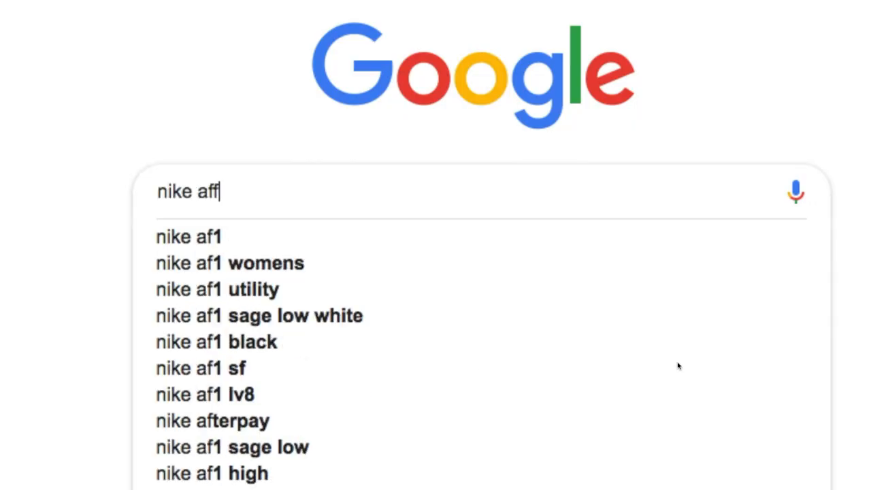
type("iliate")
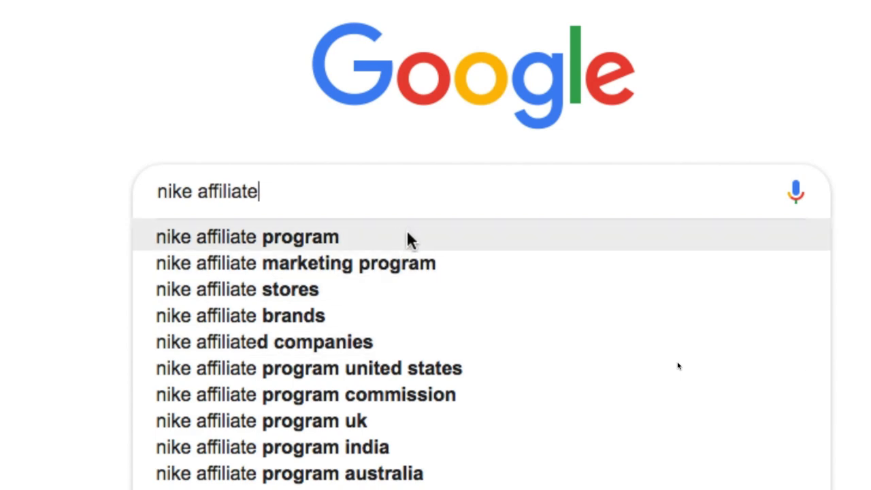
mouse_move(398, 244)
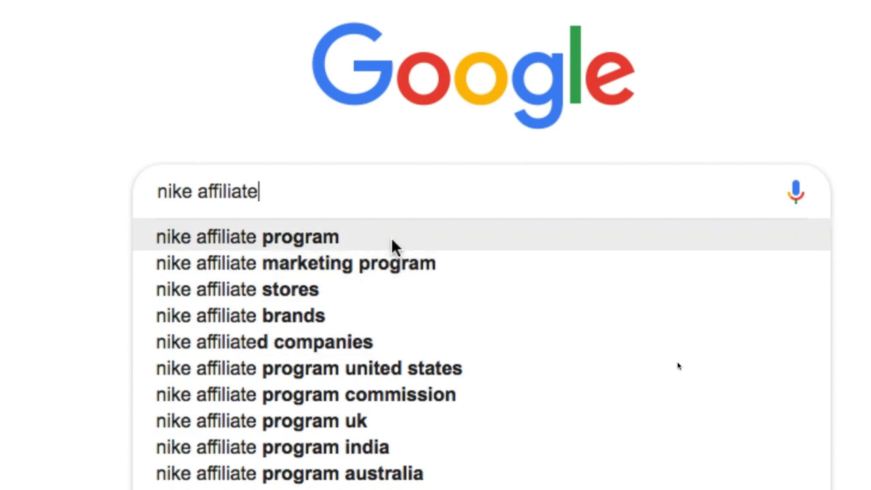
left_click(247, 236)
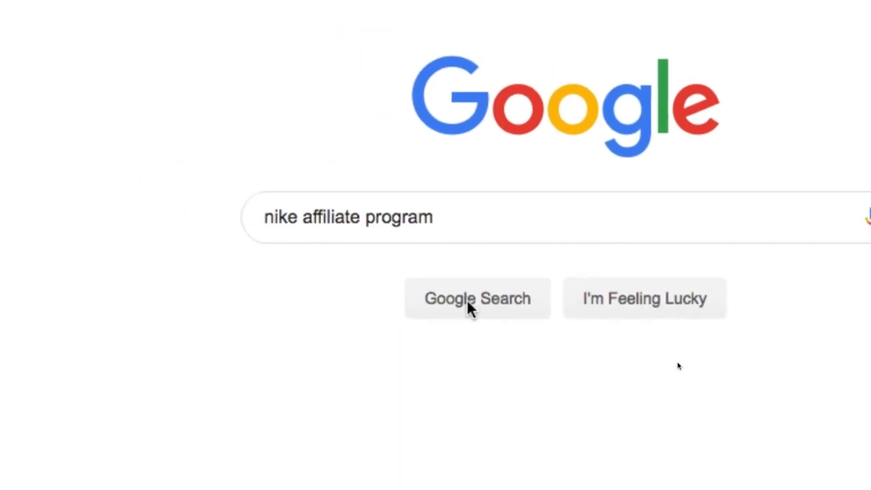
left_click(476, 298)
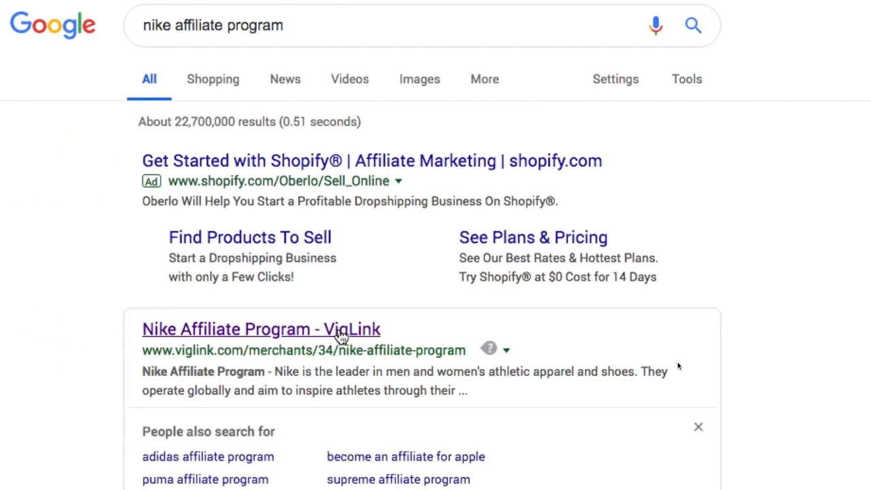
mouse_move(315, 415)
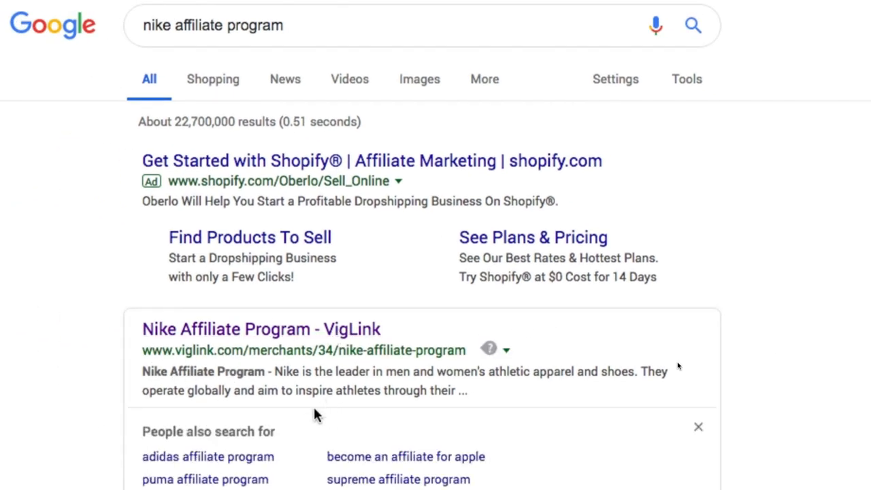
mouse_move(207, 457)
type("under armor")
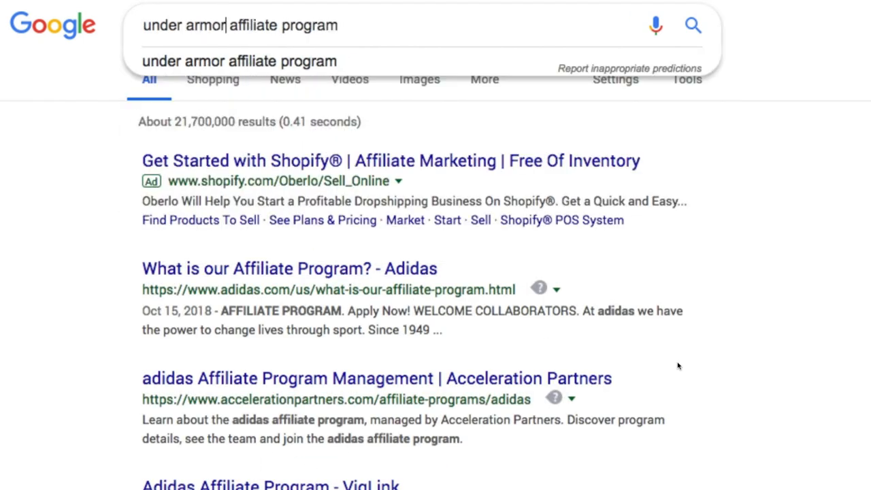
- Search 'under armor affiliate program' and open Under Armour's affiliate programs result
left_click(240, 62)
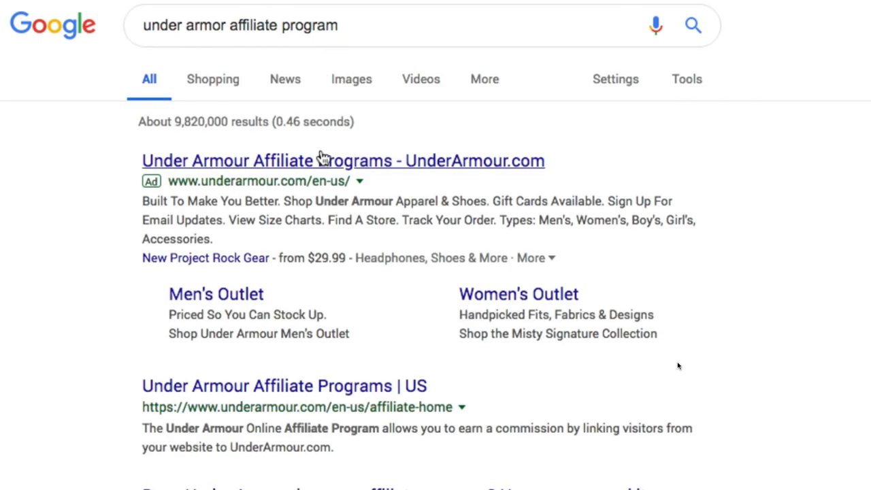
left_click(343, 161)
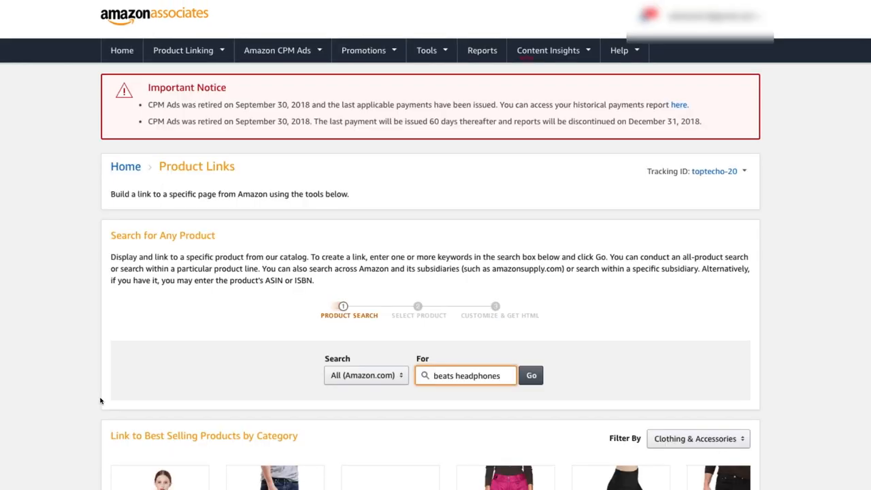
- Search Amazon Associates product links for 'beats headphones' and scroll the 2,001 results
left_click(531, 376)
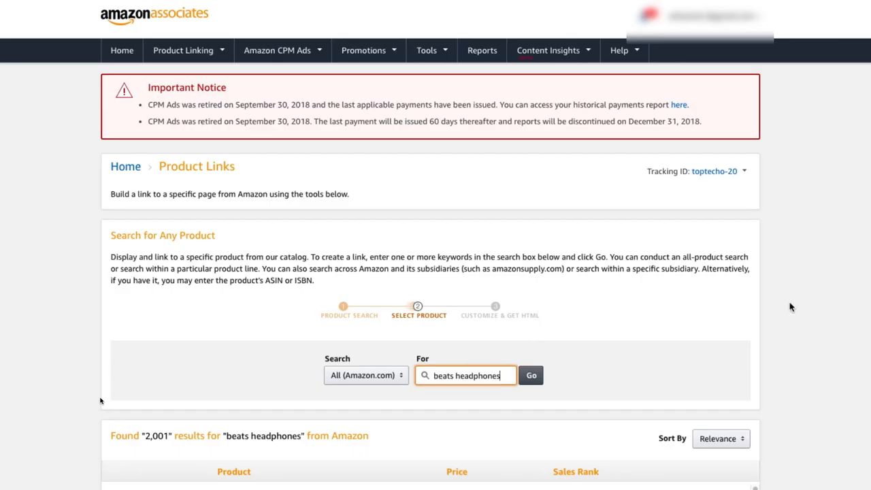
scroll("down", 3)
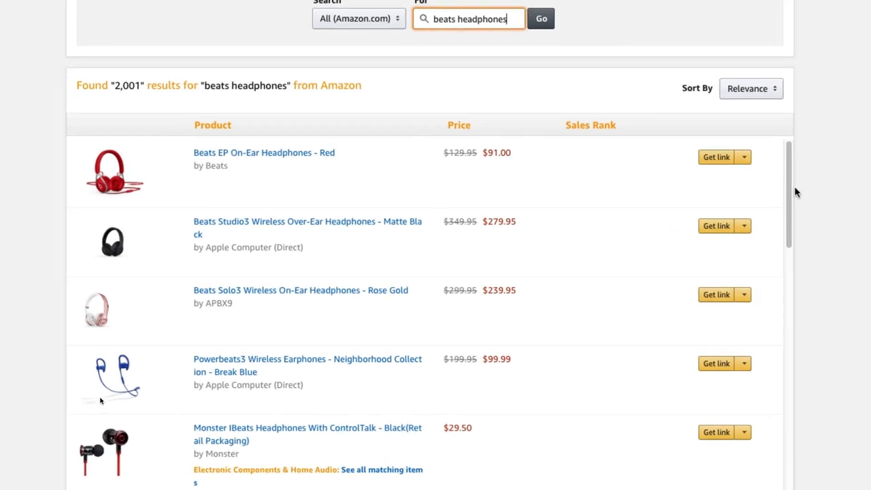
scroll("down", 3)
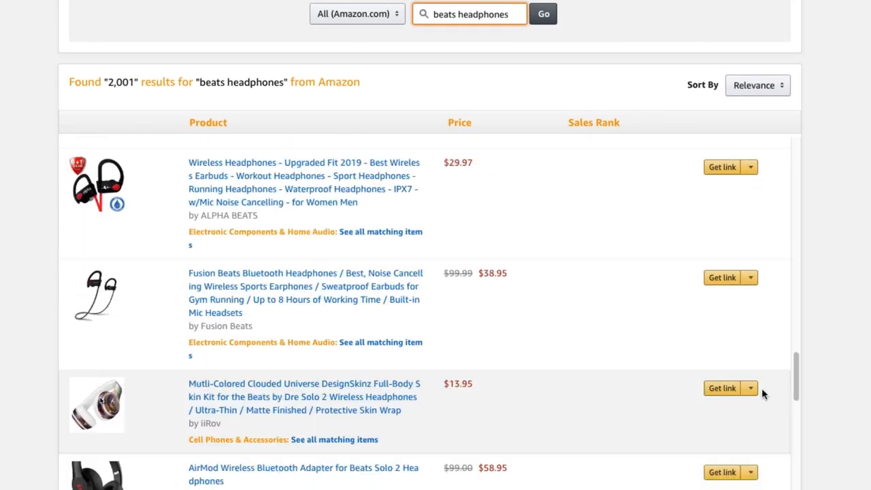
scroll("down", 3)
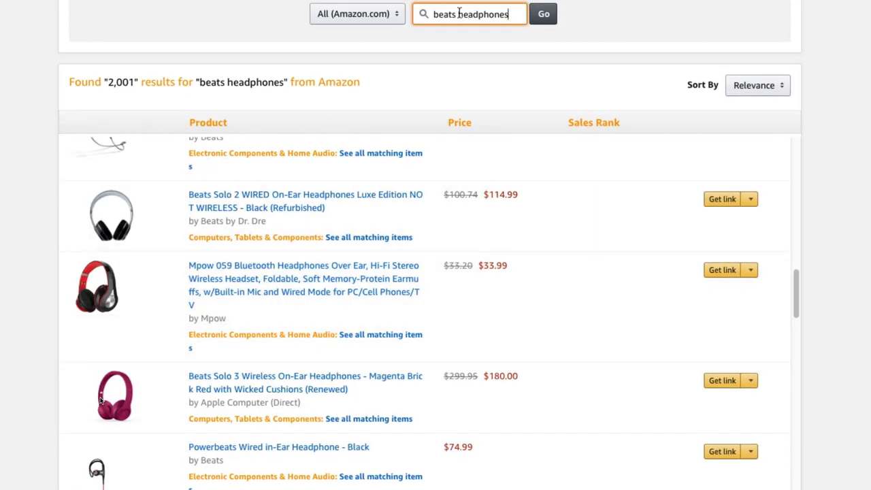